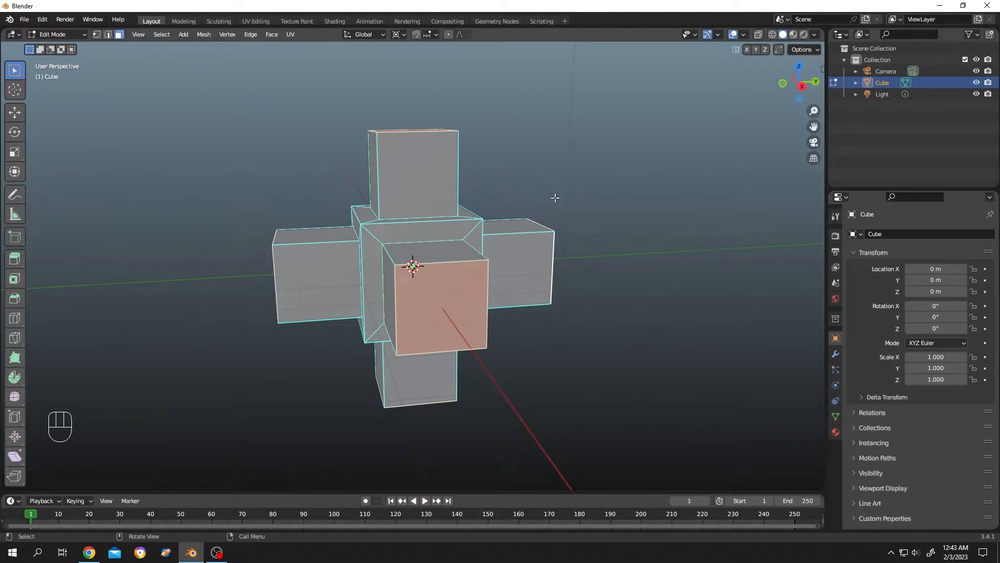
mouse_move(532, 183)
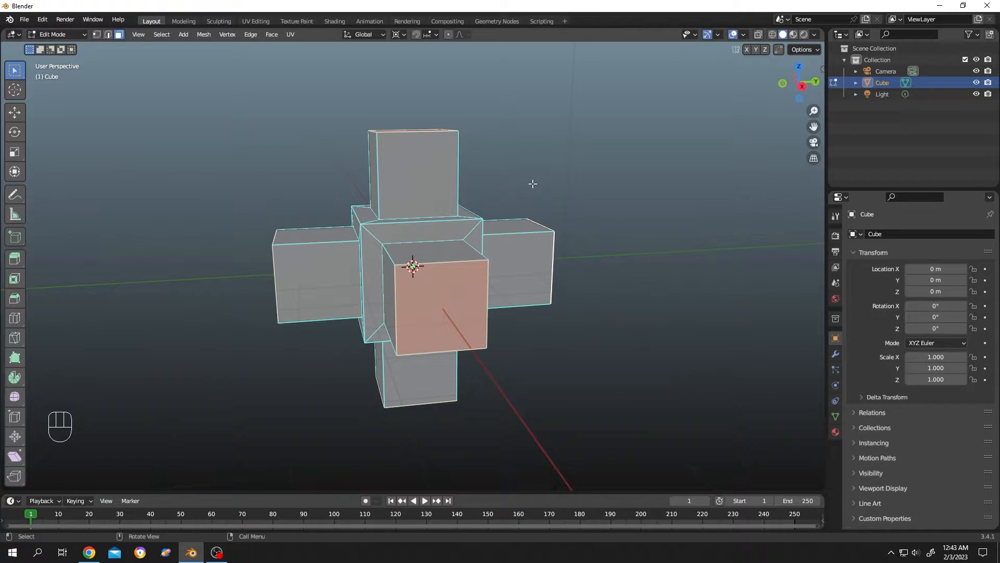
- Test a Z-axis rotation of the selected faces, then set the transform orientation to Local
key(r)
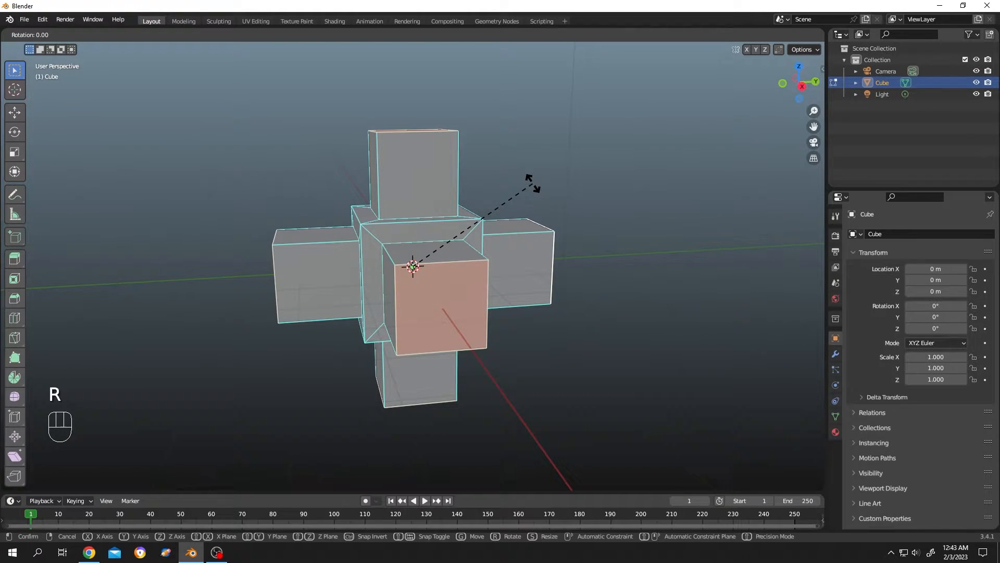
key(z)
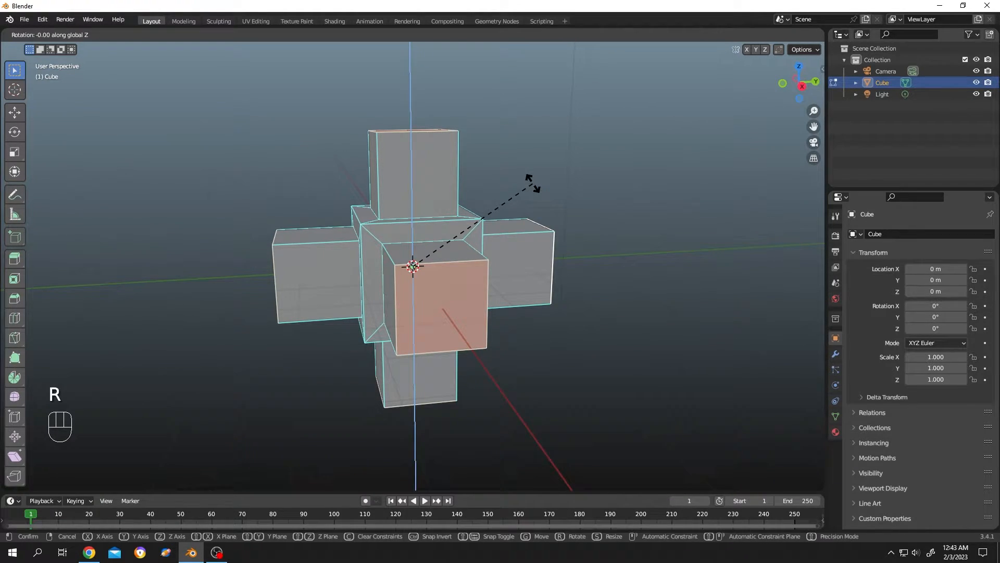
mouse_move(586, 153)
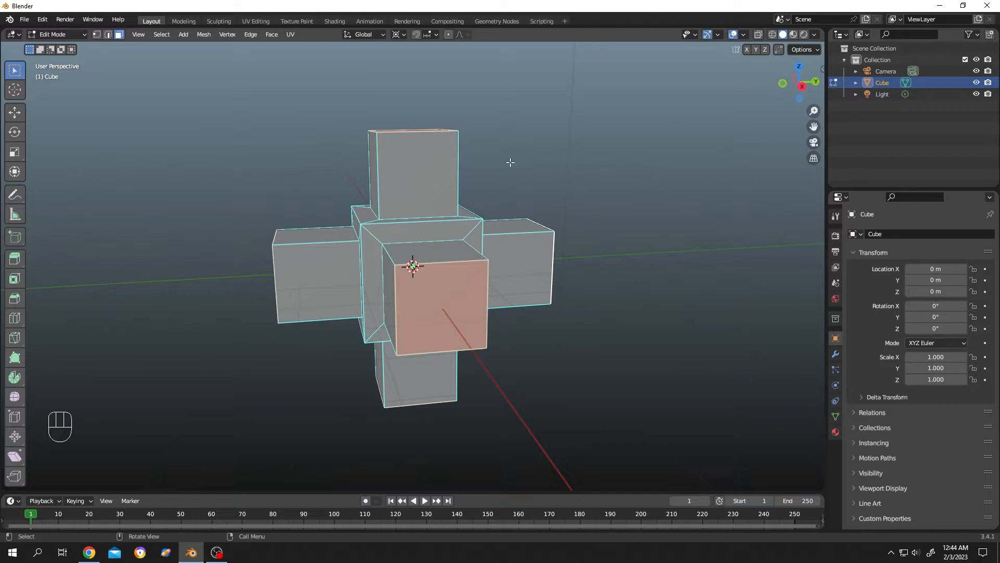
click(364, 34)
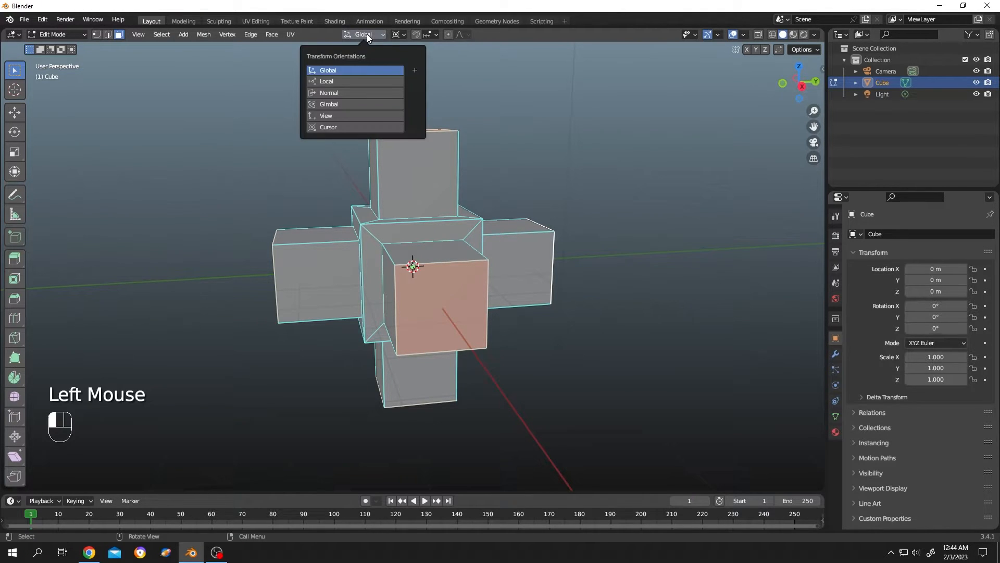
click(397, 34)
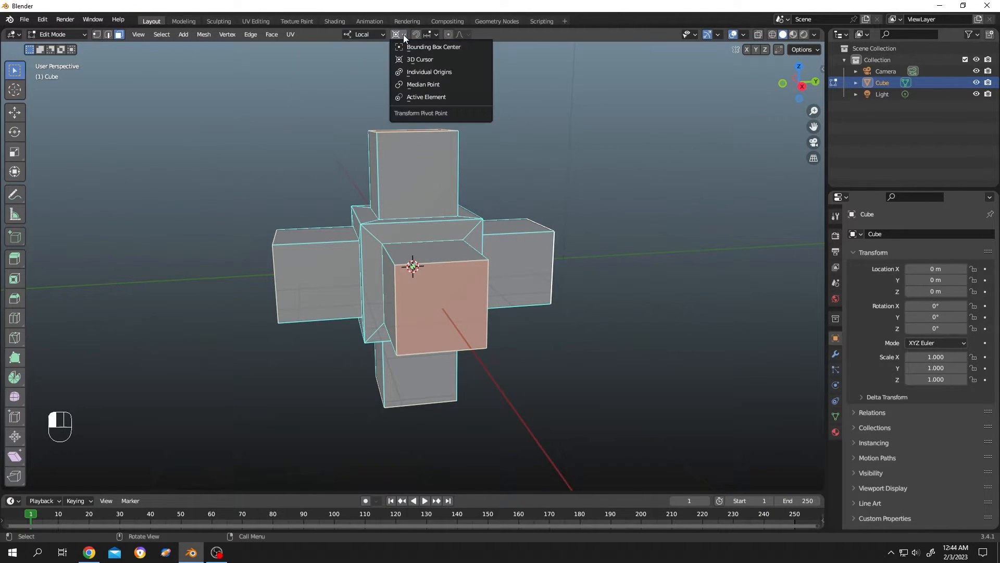
mouse_move(429, 72)
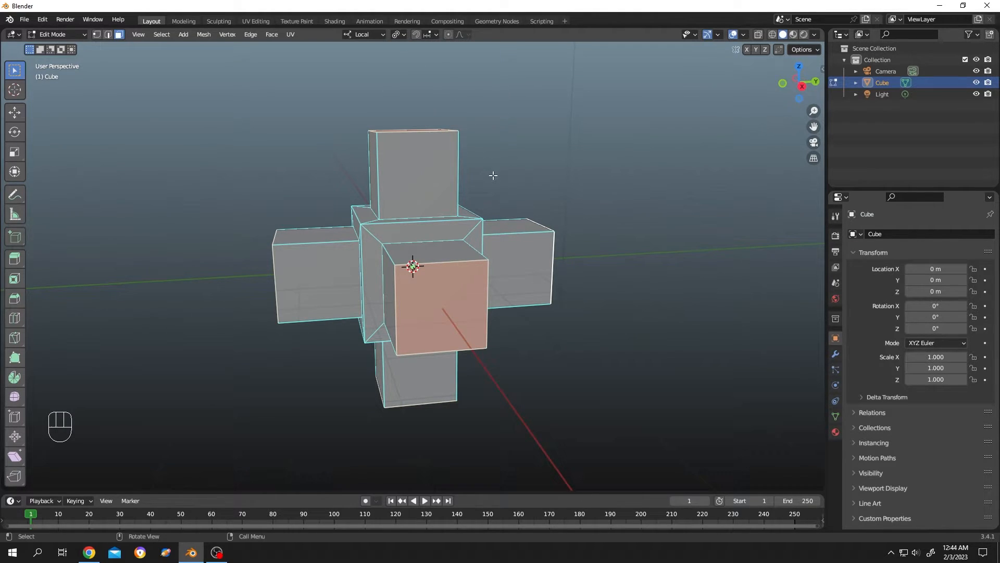
- Start a rotation of the selected faces constrained to the local Z axis
key(r)
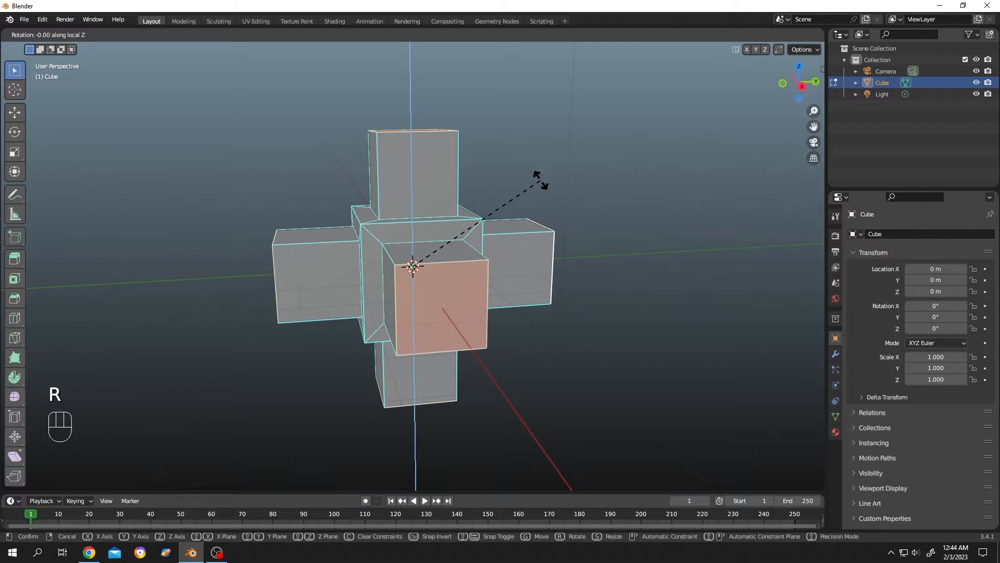
mouse_move(520, 220)
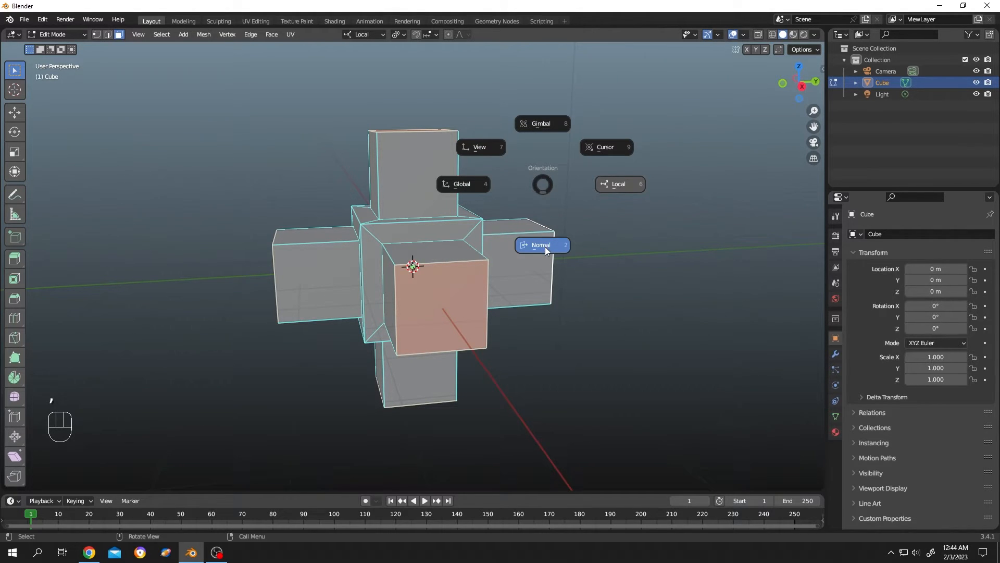
- Choose Normal orientation and Individual Origins pivot, then begin rotating the selected faces
click(541, 244)
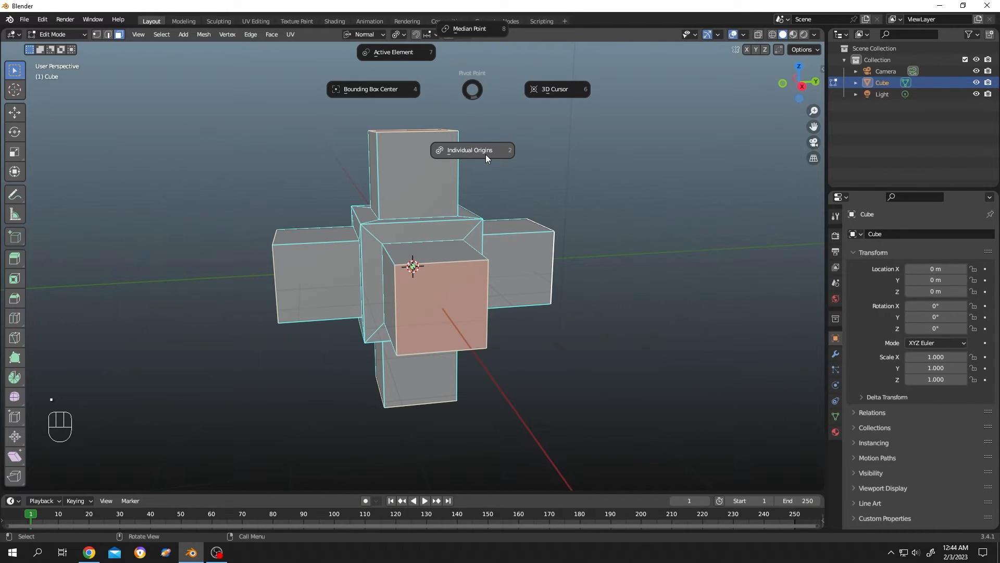
click(471, 150)
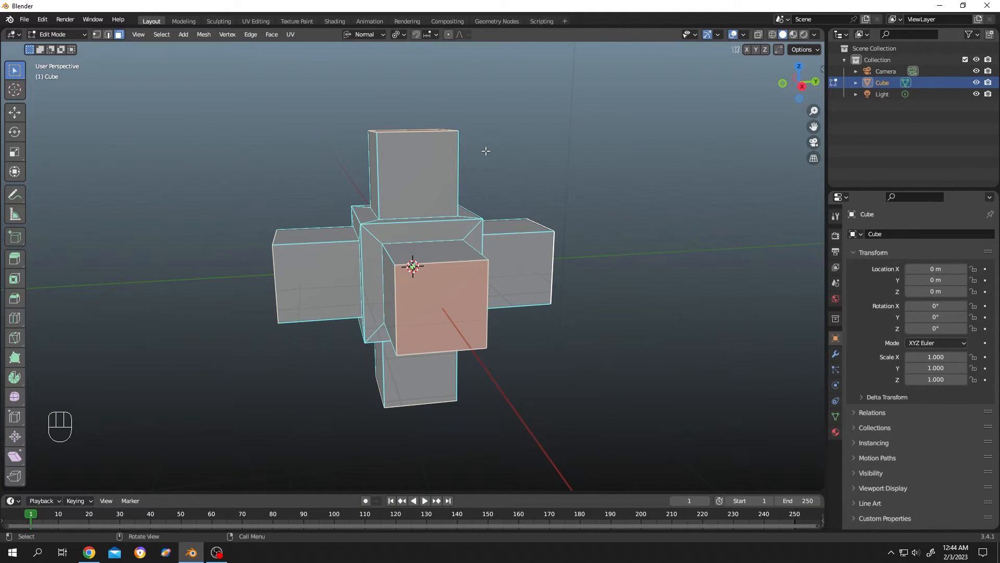
key(r)
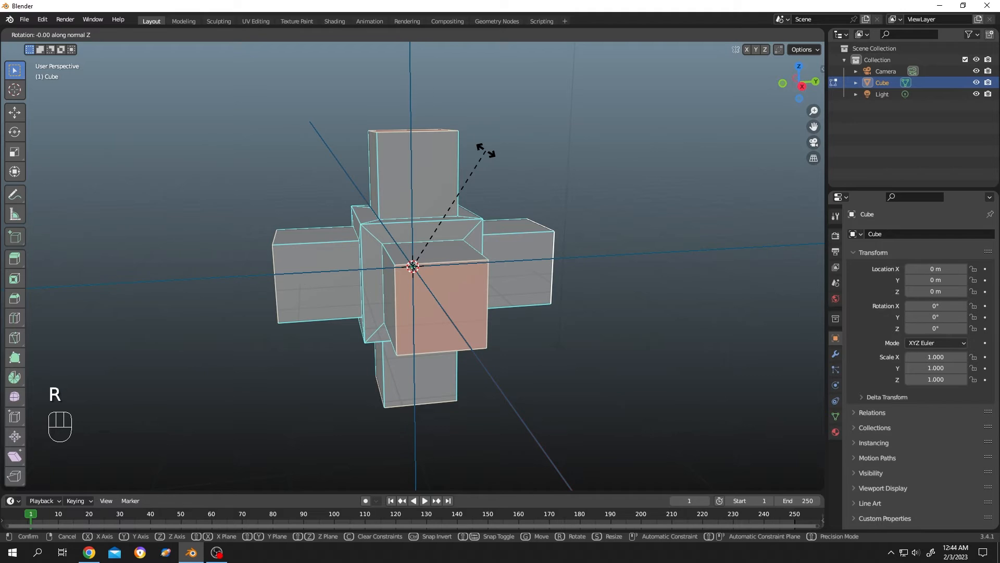
mouse_move(460, 178)
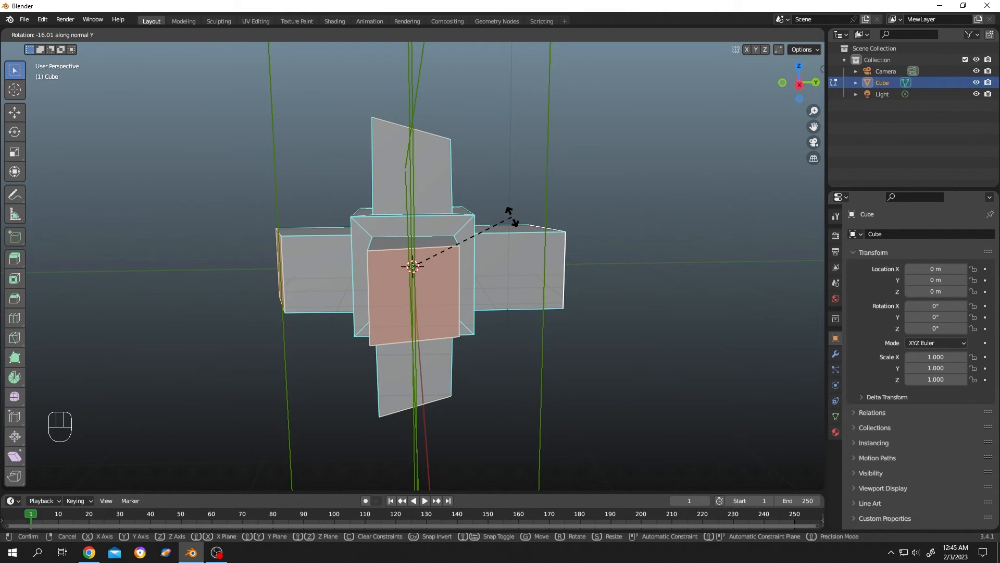
mouse_move(312, 86)
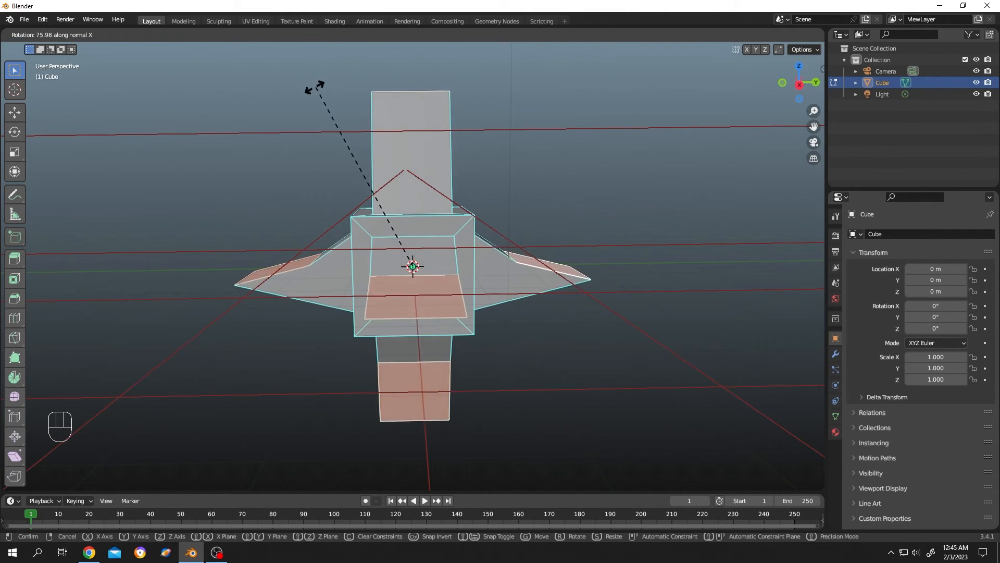